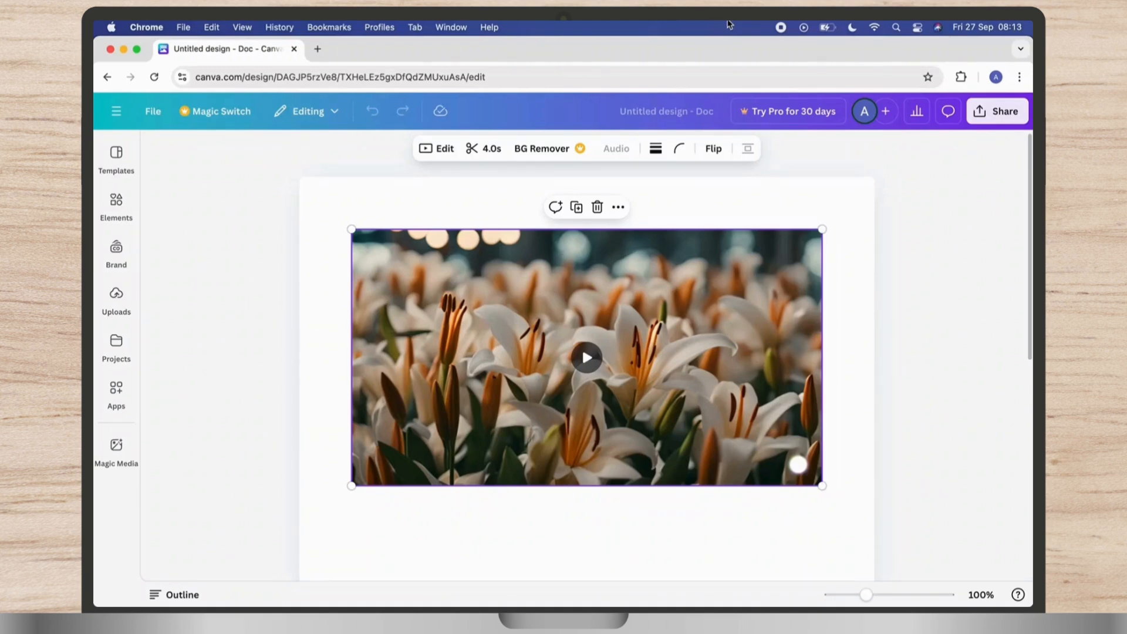
- Upload the character GIF from the Desktop into the design's Uploads media
{"action": "left_click", "coordinate": [117, 299]}
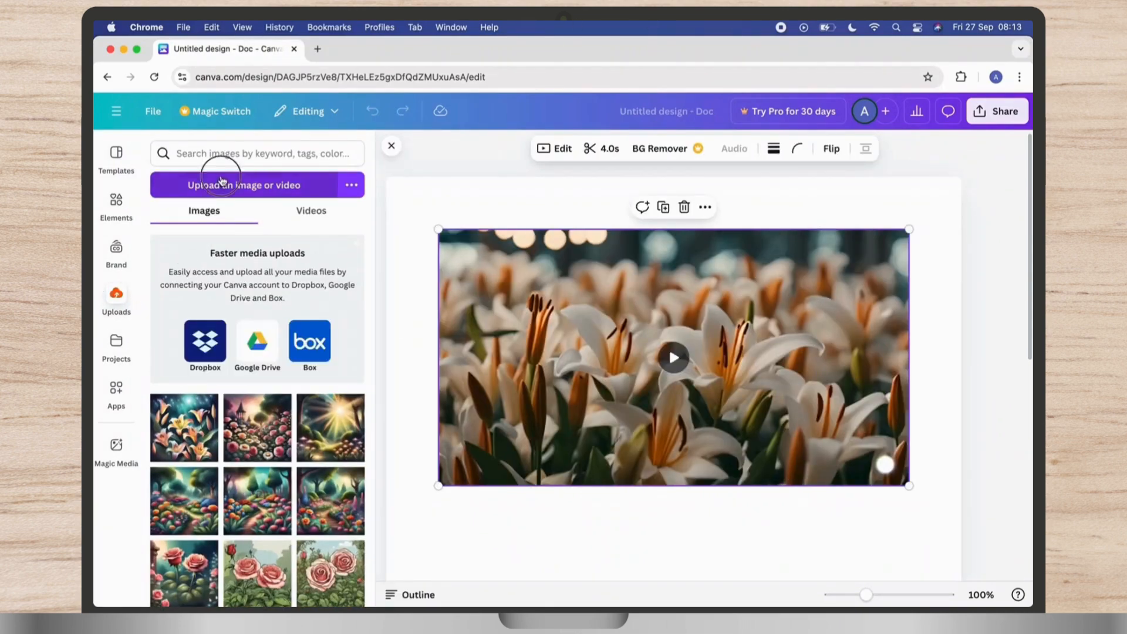
{"action": "left_click", "coordinate": [243, 184]}
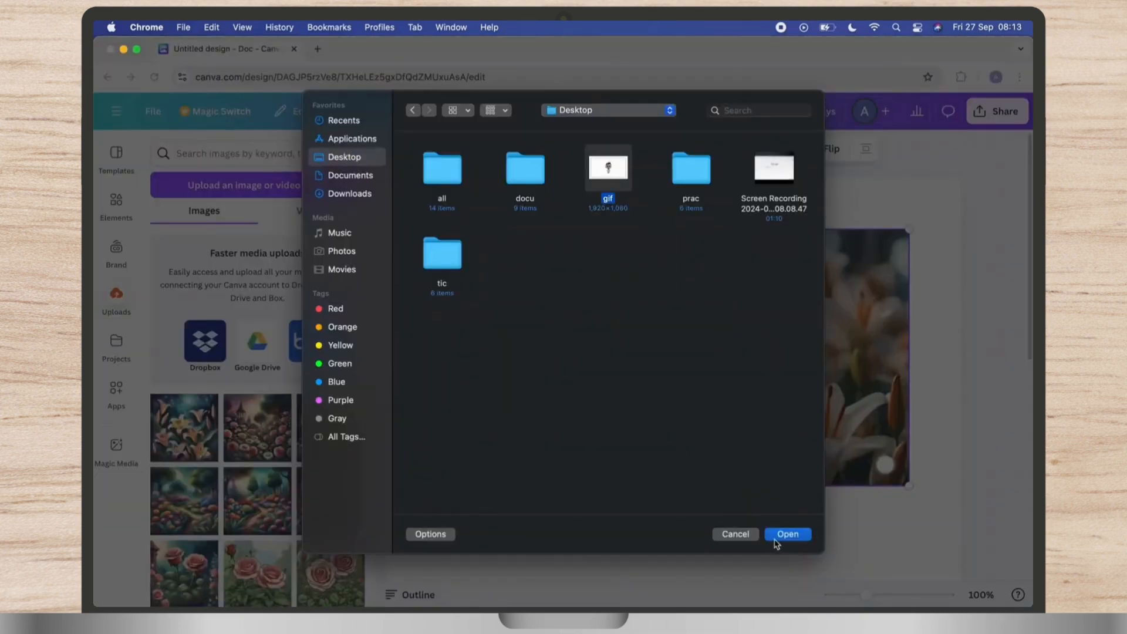
{"action": "left_click", "coordinate": [786, 533]}
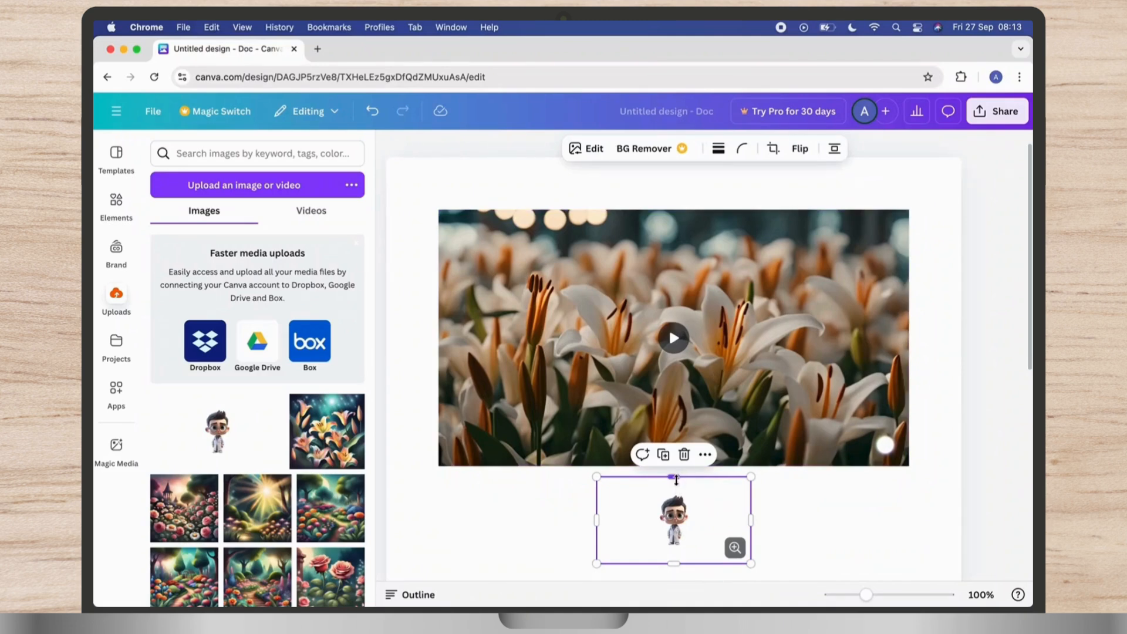
{"action": "mouse_move", "coordinate": [690, 530]}
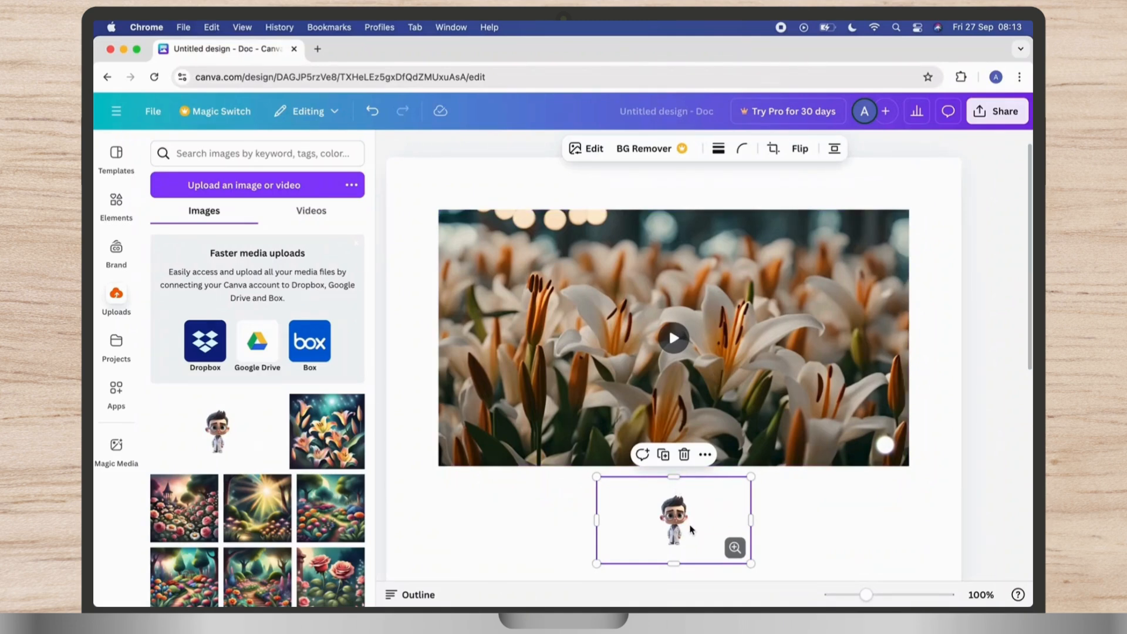